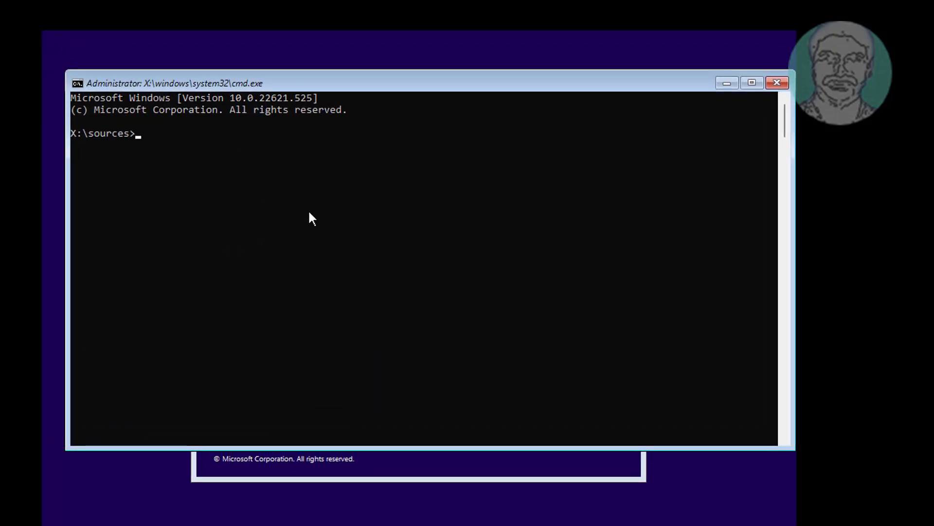
Step: Launch diskpart, list disks, select disk 0 and list its three partitions
text(diskpart)
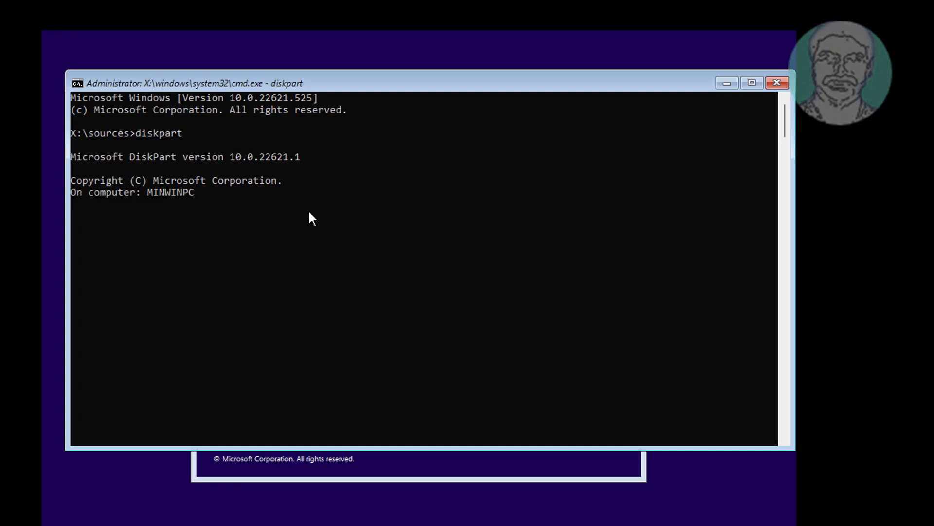
text(list disk)
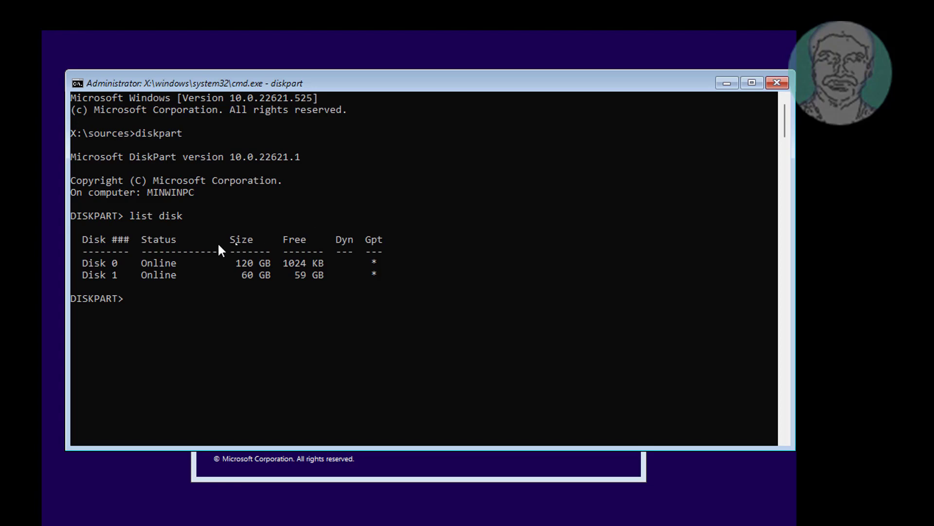
text(sel)
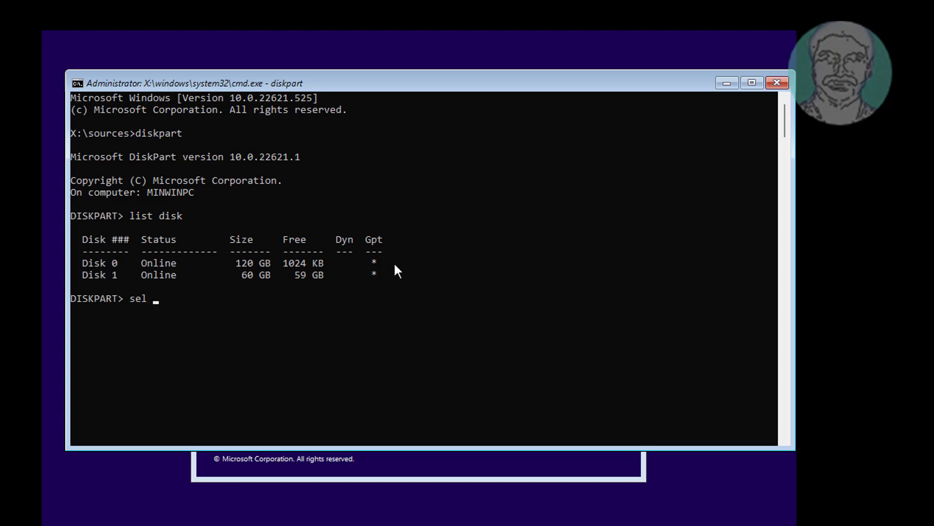
text(disk 0)
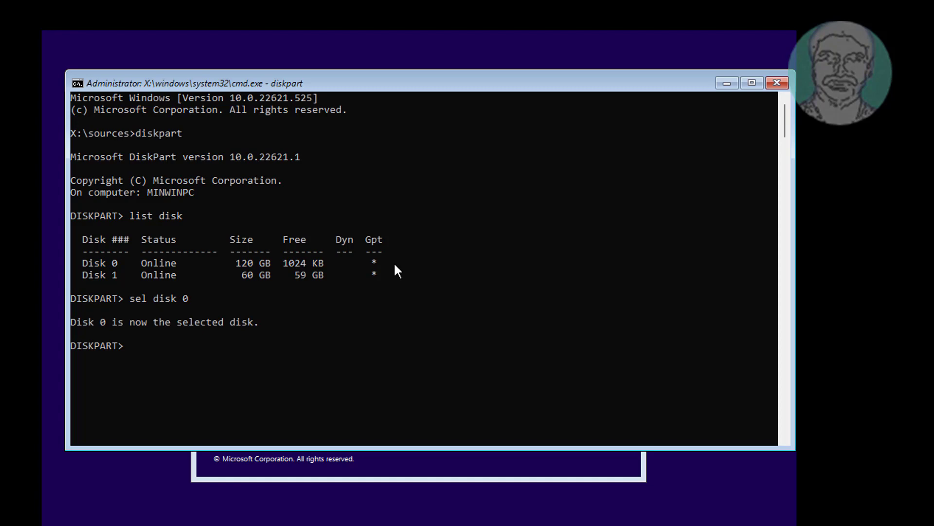
text(list)
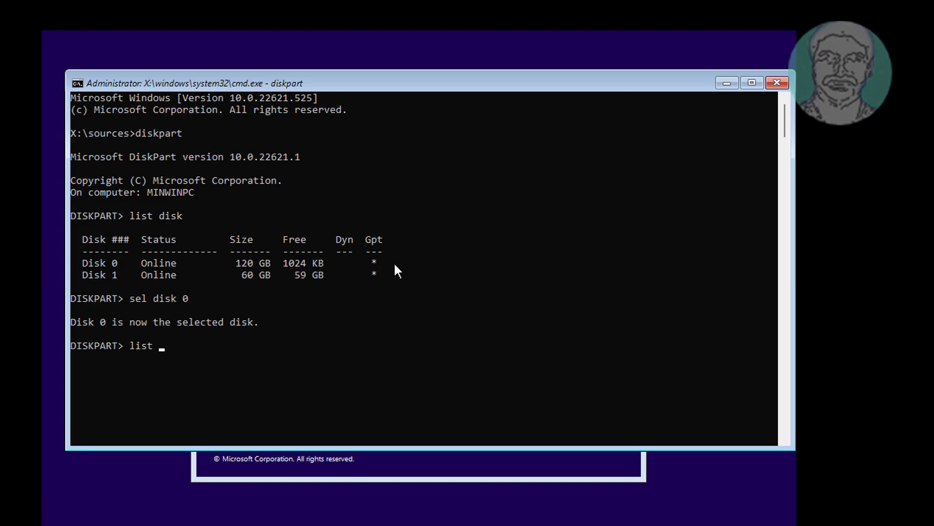
text(part)
text(sel p)
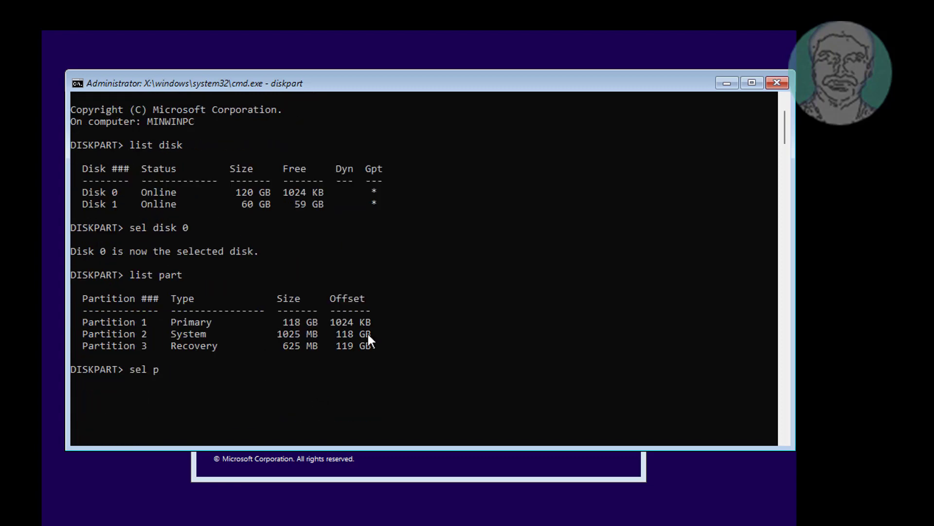
Step: Select partition 2 and attempt del part, hitting the protected-partition error
text(art)
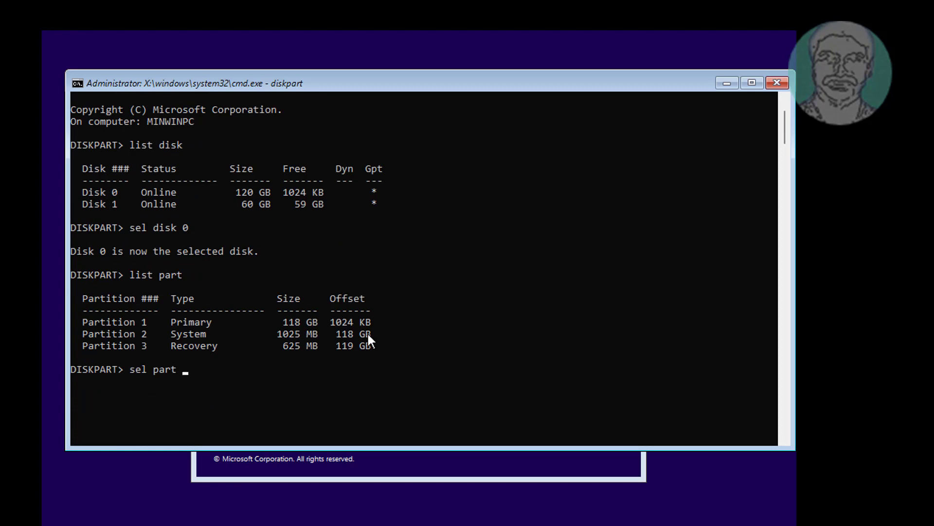
text(2)
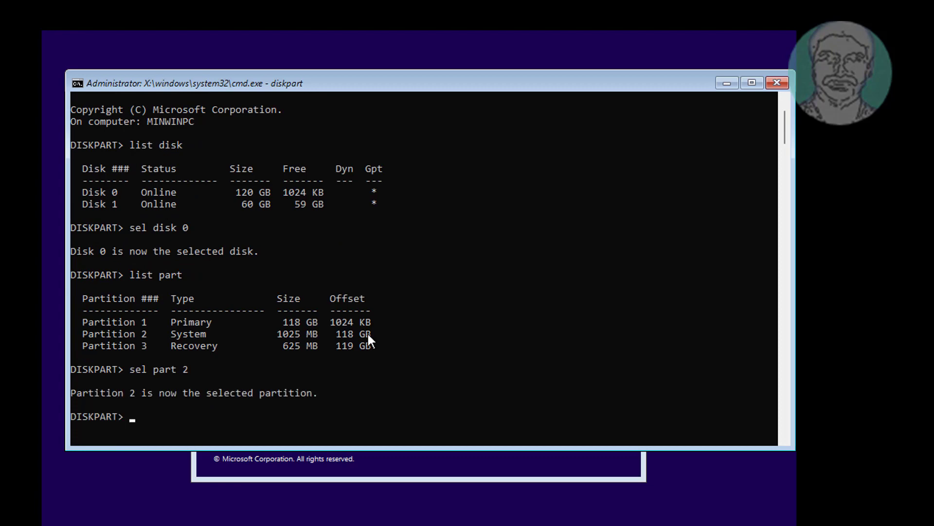
text(del)
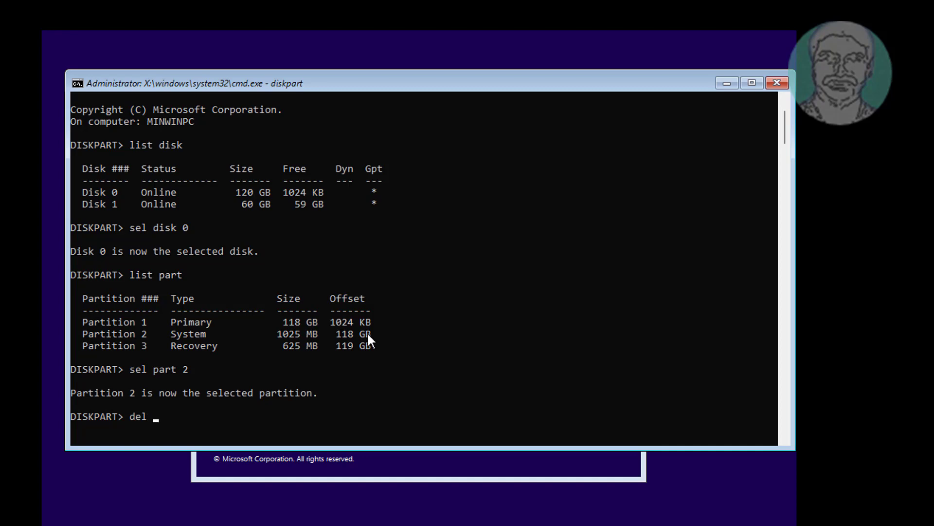
text(part)
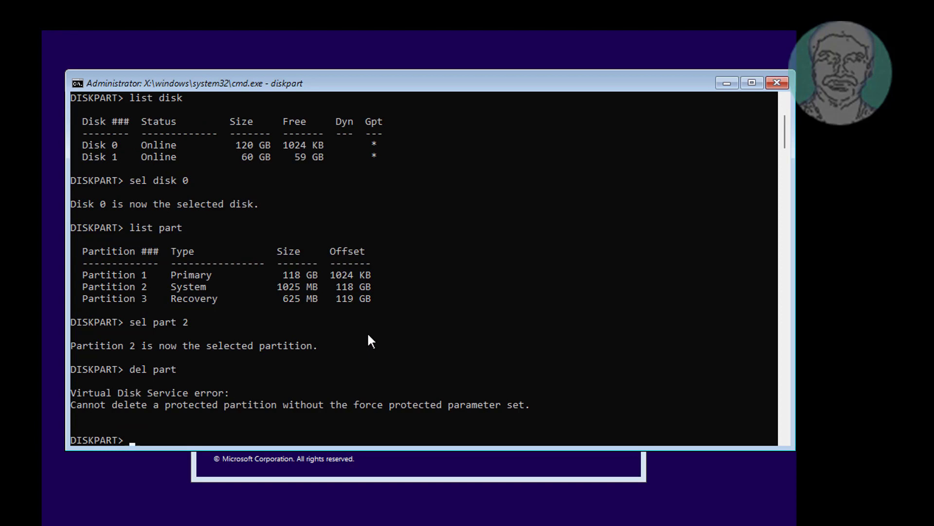
drag(70, 404, 402, 405)
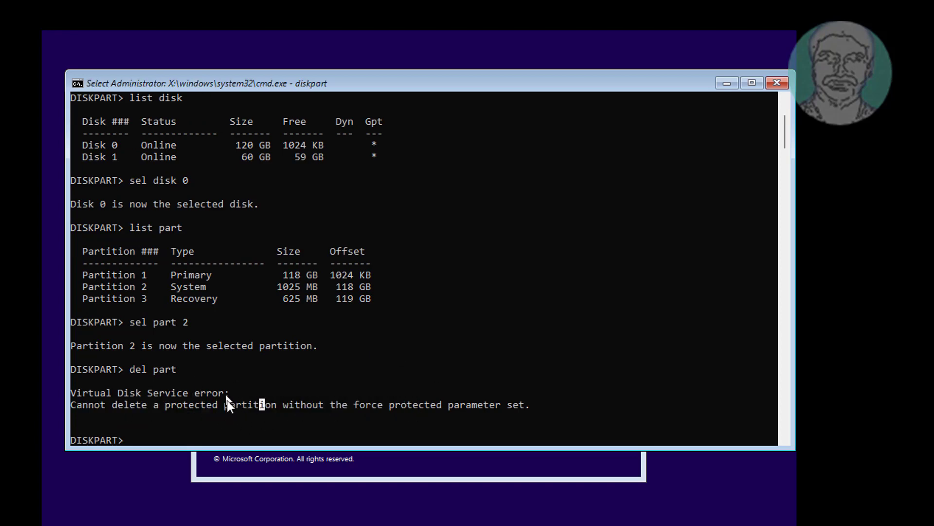
mouse_move(423, 398)
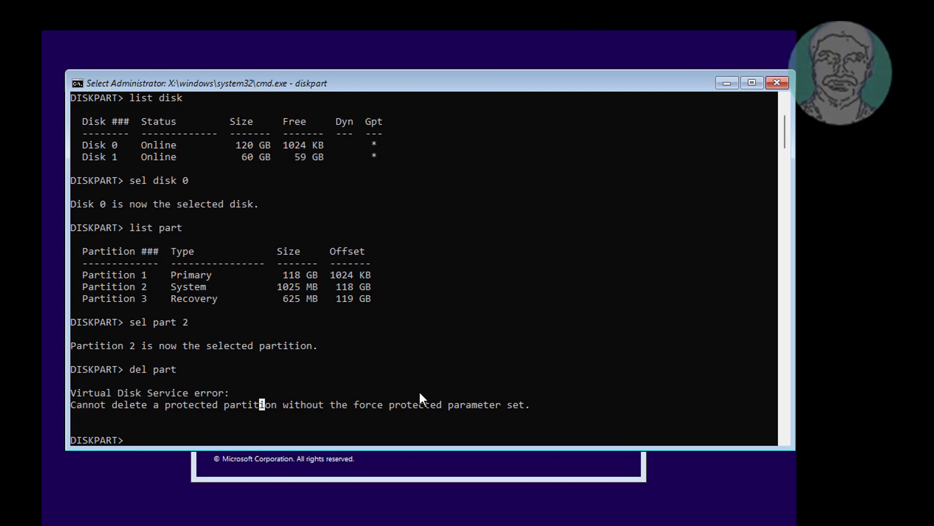
Step: Delete the protected System partition 2 with del part override
text(de)
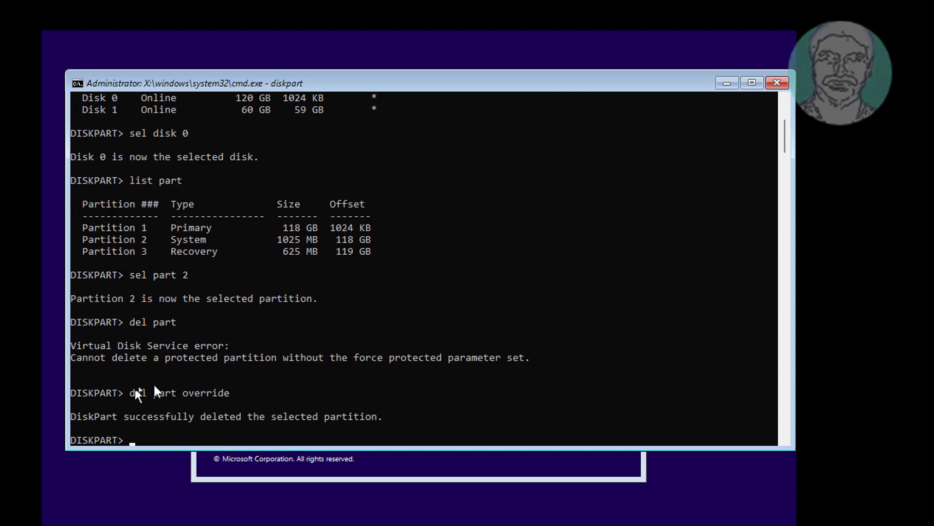
drag(130, 393, 228, 392)
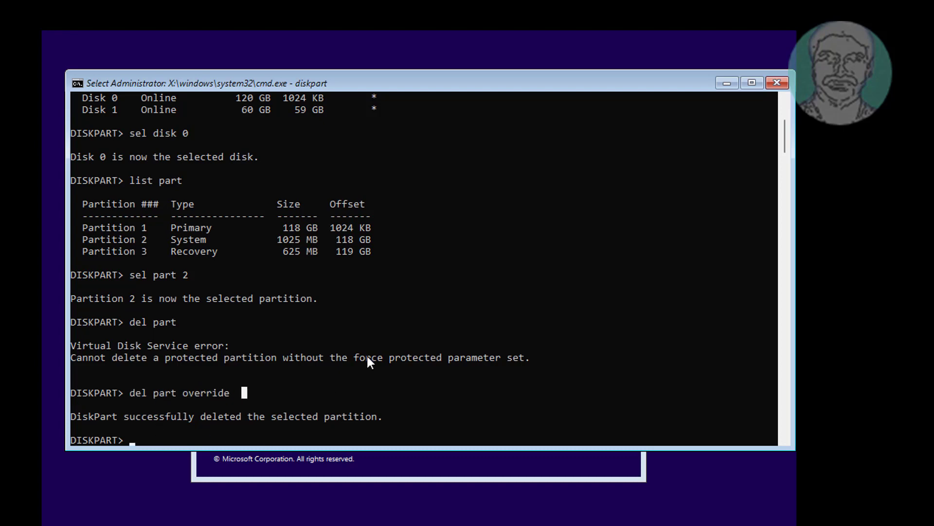
mouse_move(360, 399)
text(c)
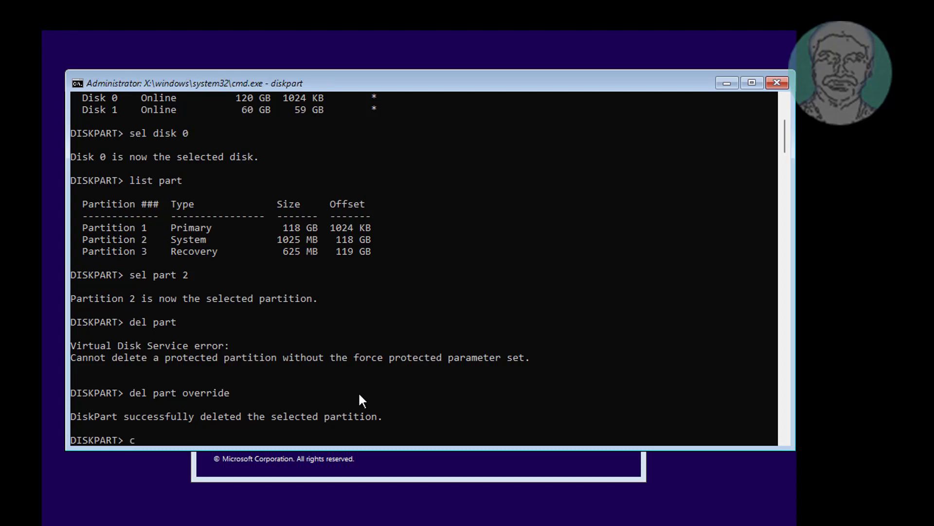
Step: Create an EFI partition, format it fs=fat32, assign letter=z and exit DiskPart to Z:
text(reate partition efi)
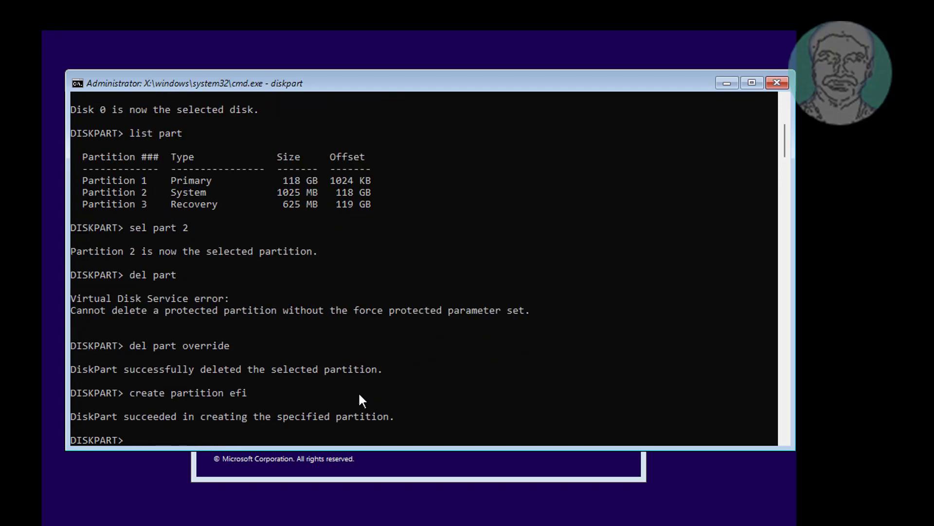
text(list part)
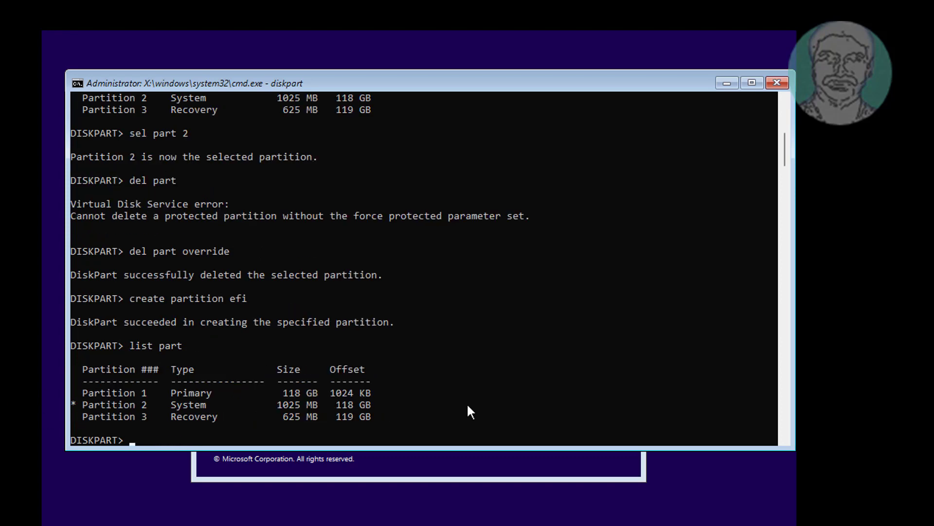
text(format fs=fa53)
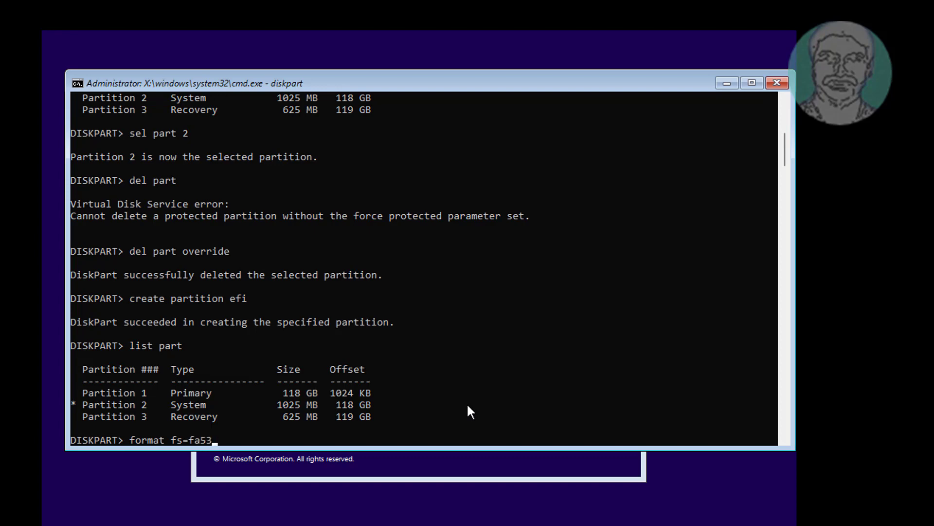
text(t32)
text(list part)
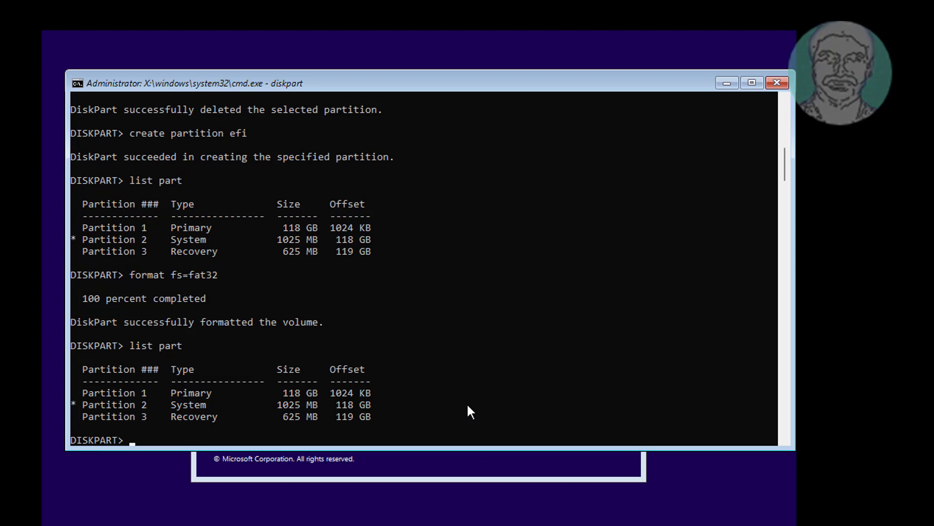
text(assign letter=z)
text(z:)
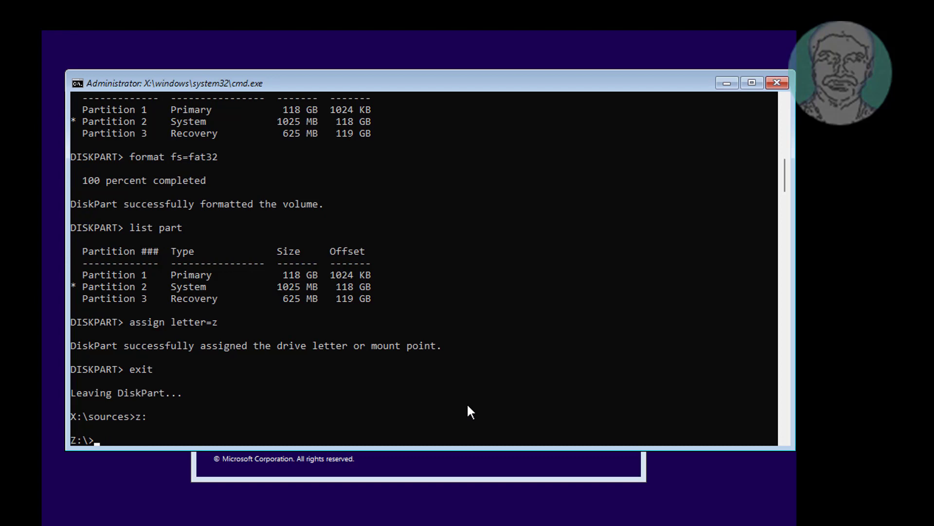
Step: Create an EFI folder on Z: and change into it
text(mk)
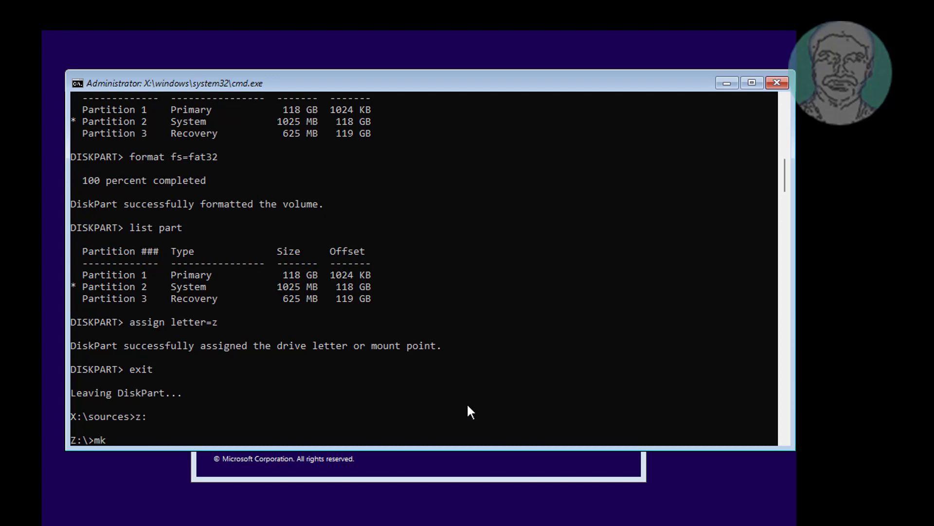
text(dir)
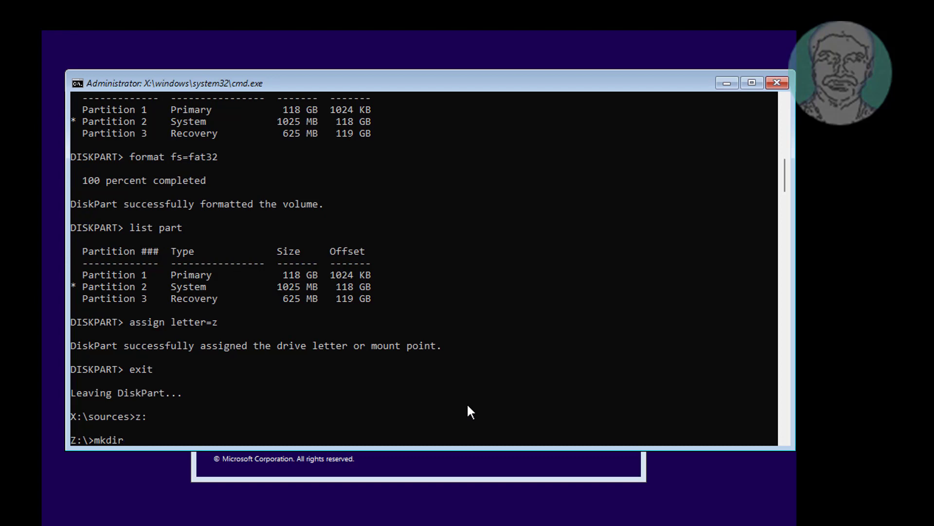
text(EFI)
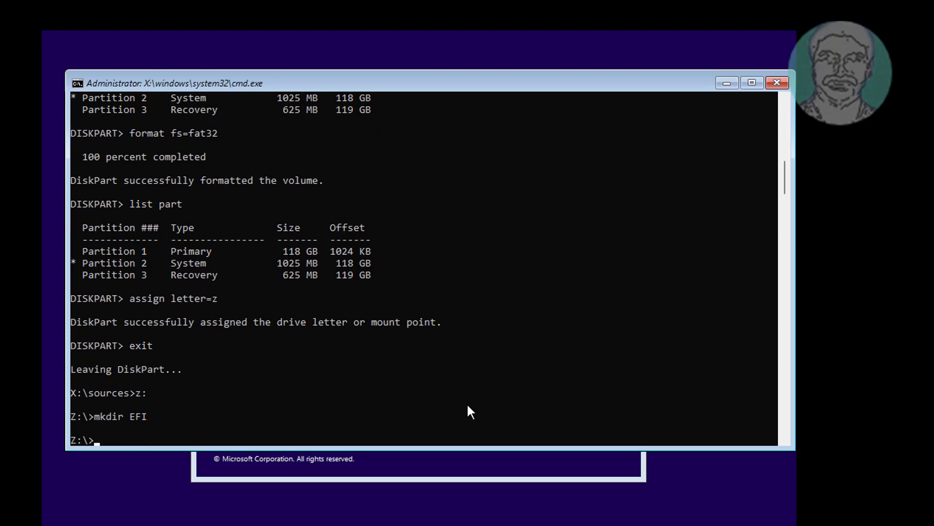
text(cd efi)
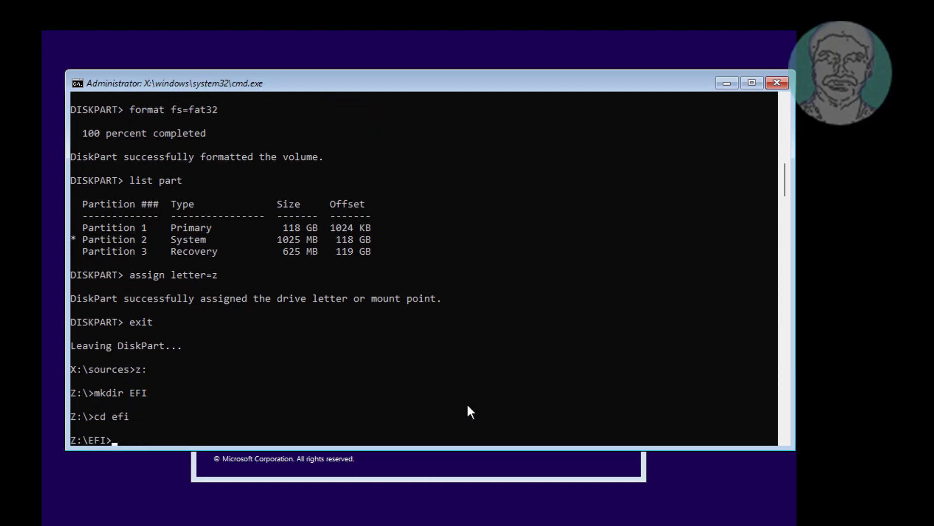
Step: Create a Microsoft folder inside EFI, enter it and run bootrec /fixboot
text(mkdir)
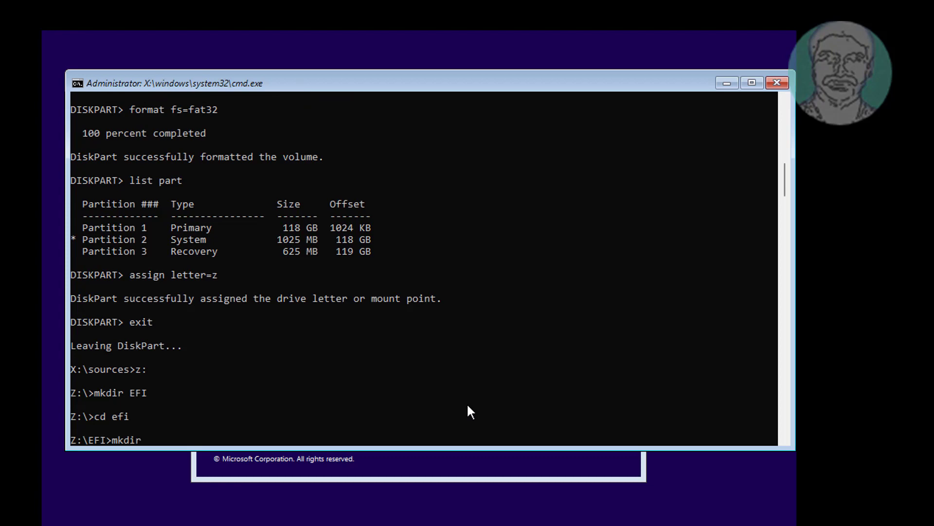
text(M)
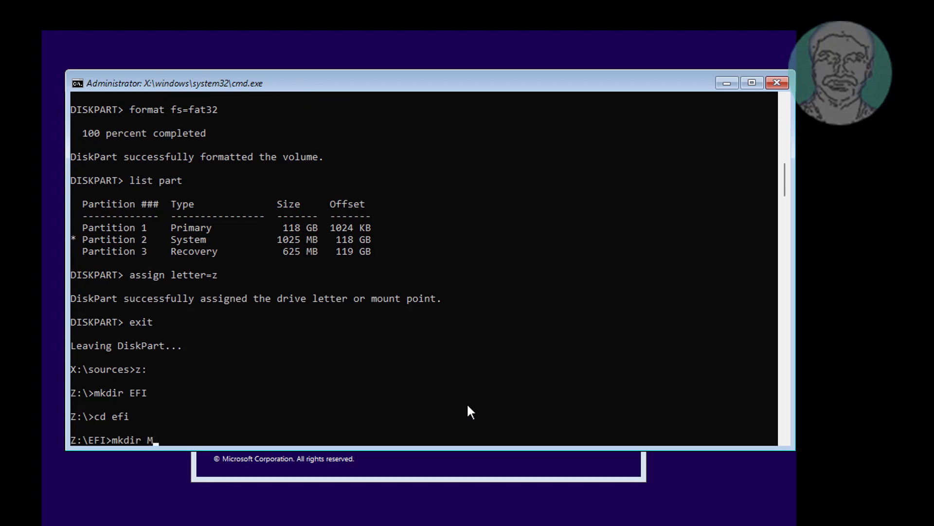
text(icro)
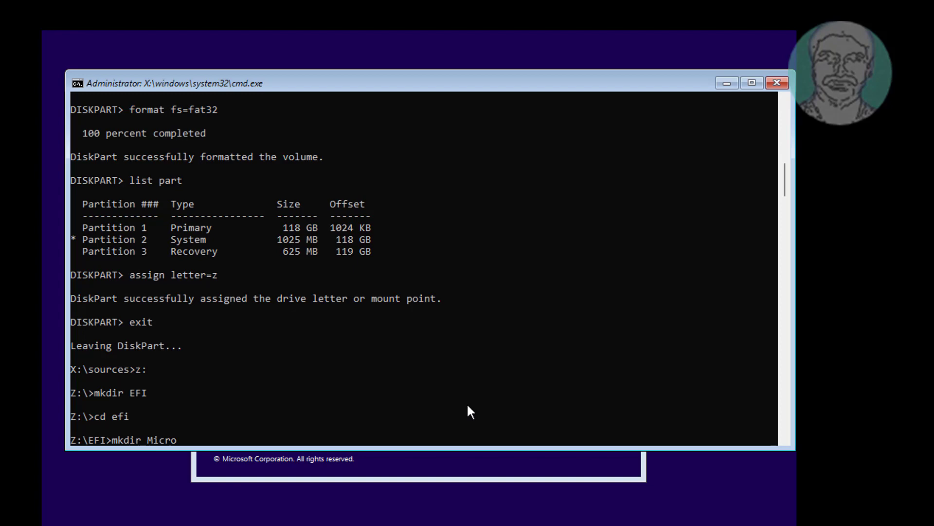
text(soft)
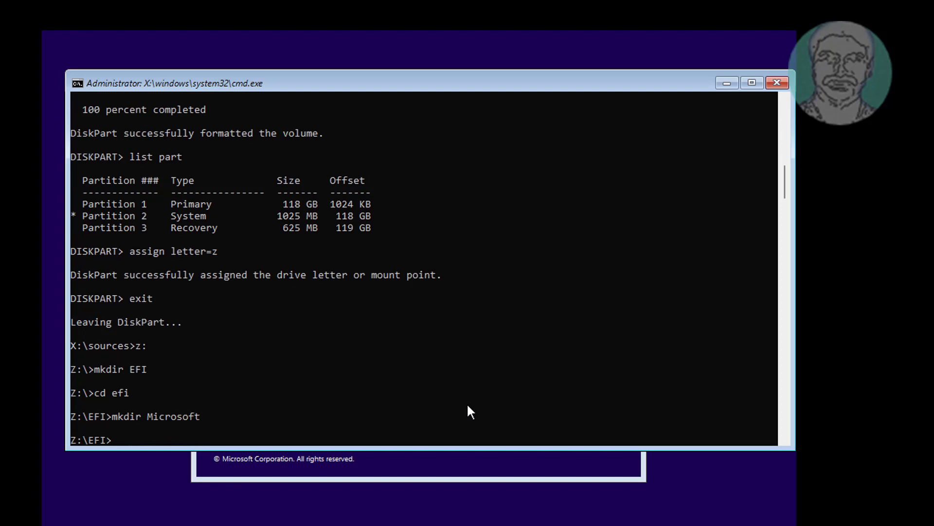
text(cd microsoft)
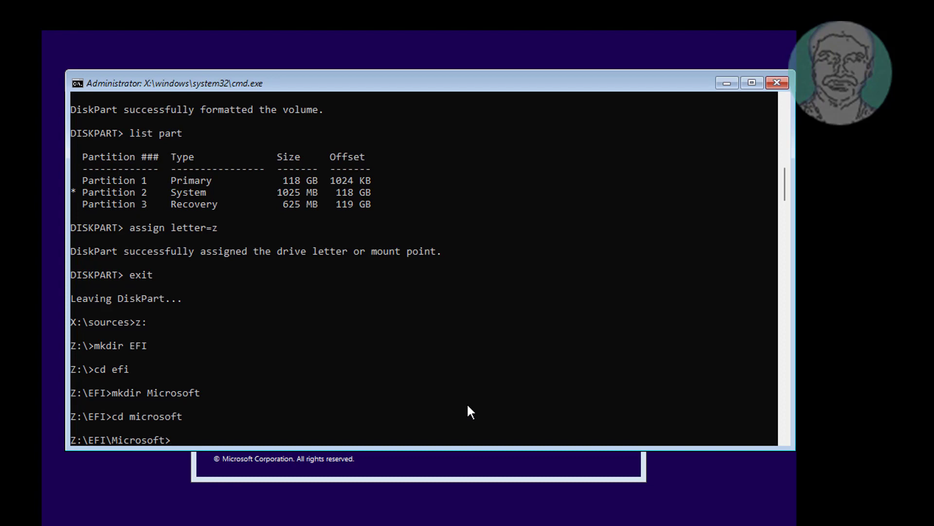
text(b)
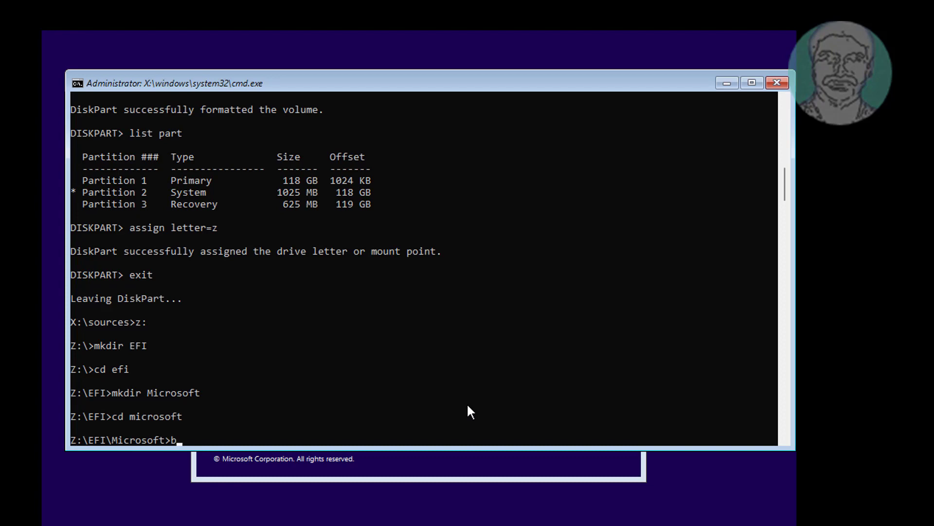
text(ootrec /fixboot)
text(bc)
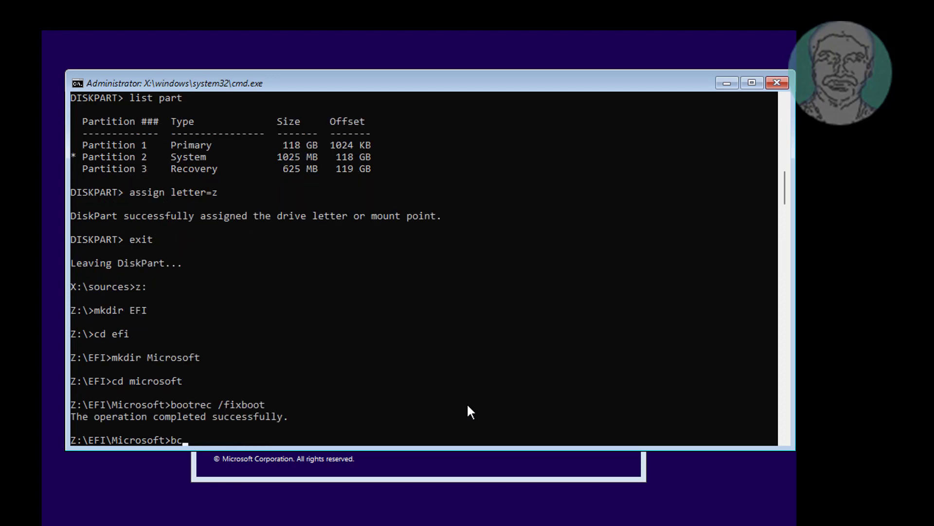
Step: Run bcdboot c:\windows /l en-us /s z: /f ALL to create boot files, then exit the prompt
text(dboot)
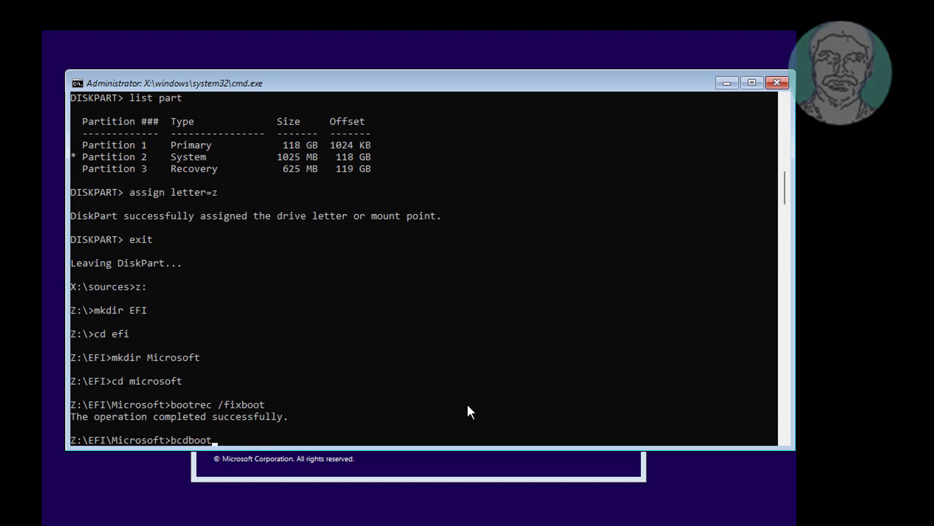
text(c:\win)
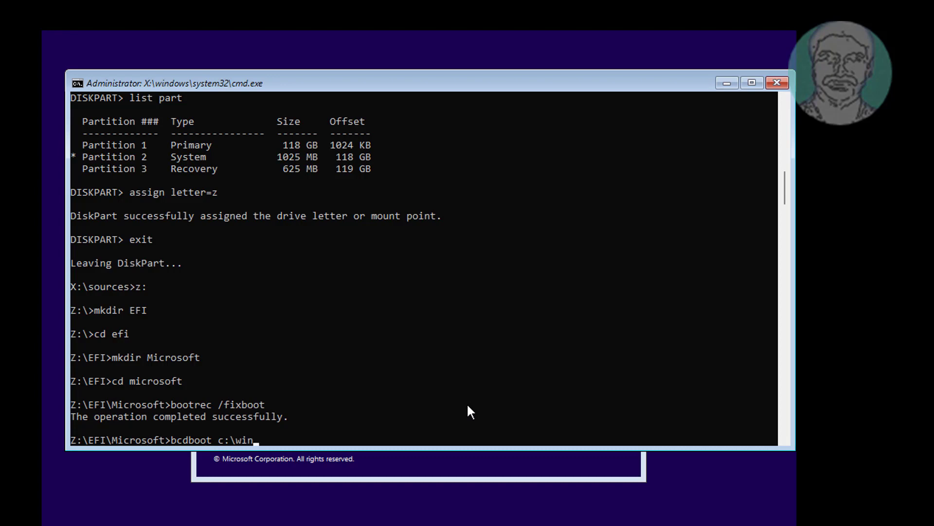
text(dows)
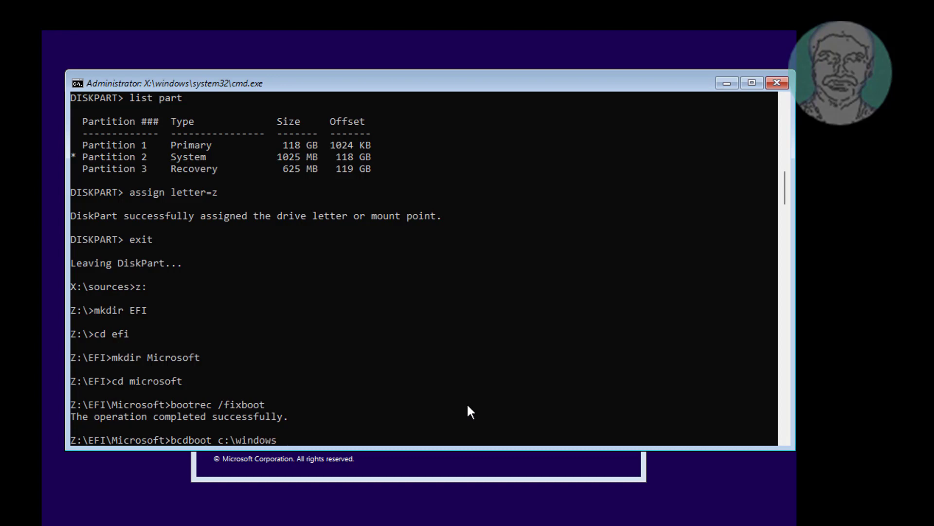
text(/)
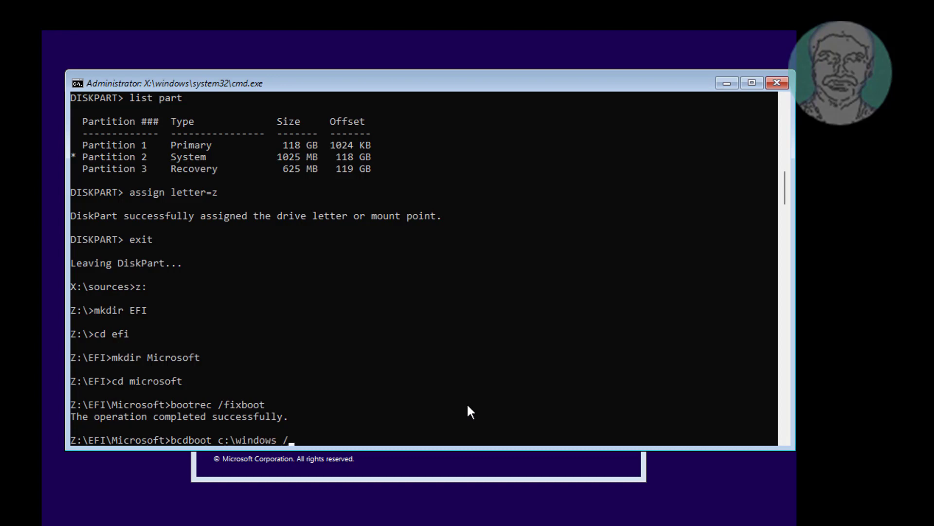
text(l en)
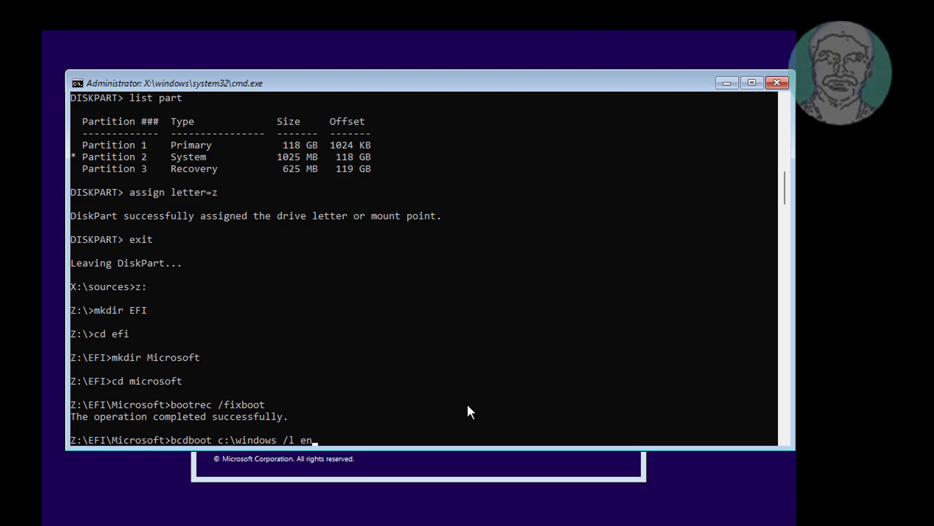
text(-us)
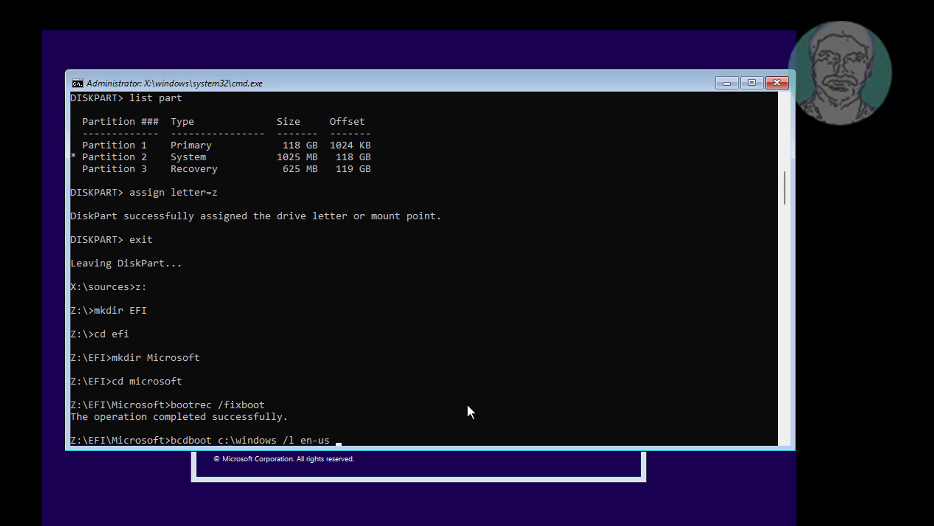
text(/s z)
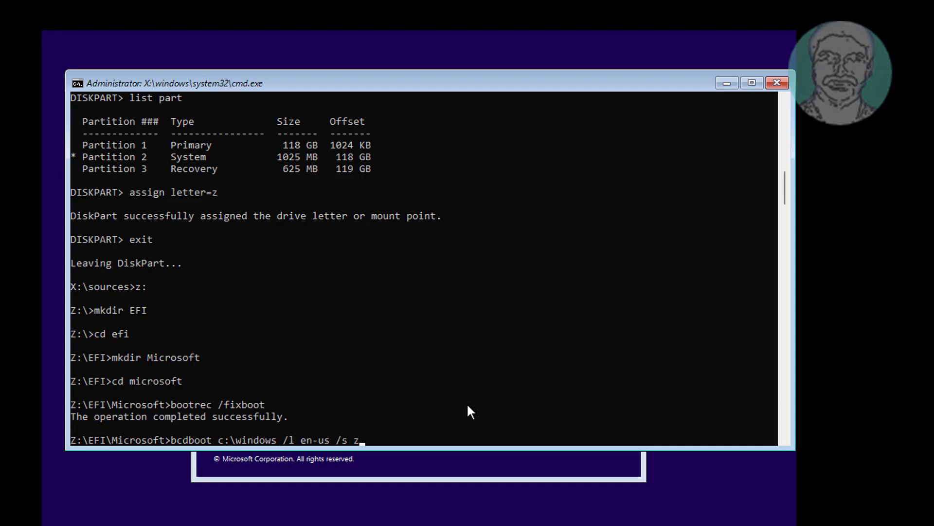
text(: /)
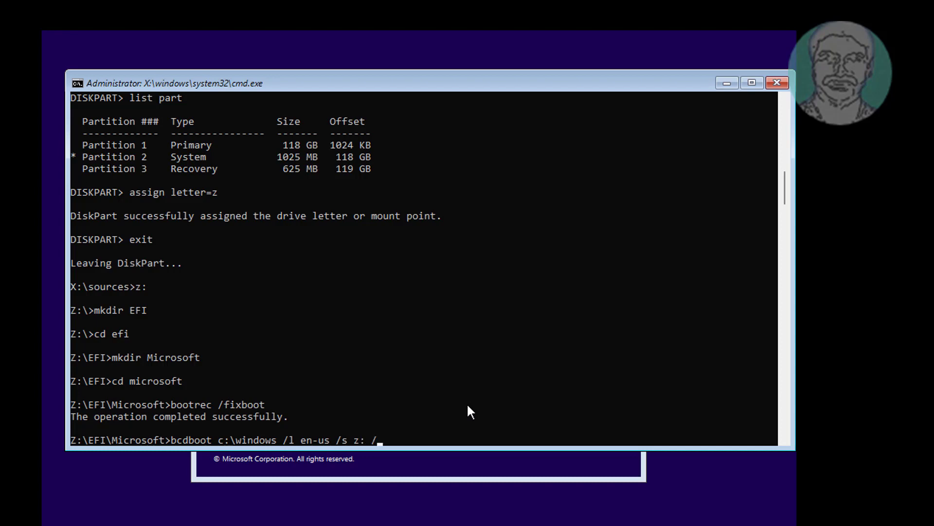
text(f ALL)
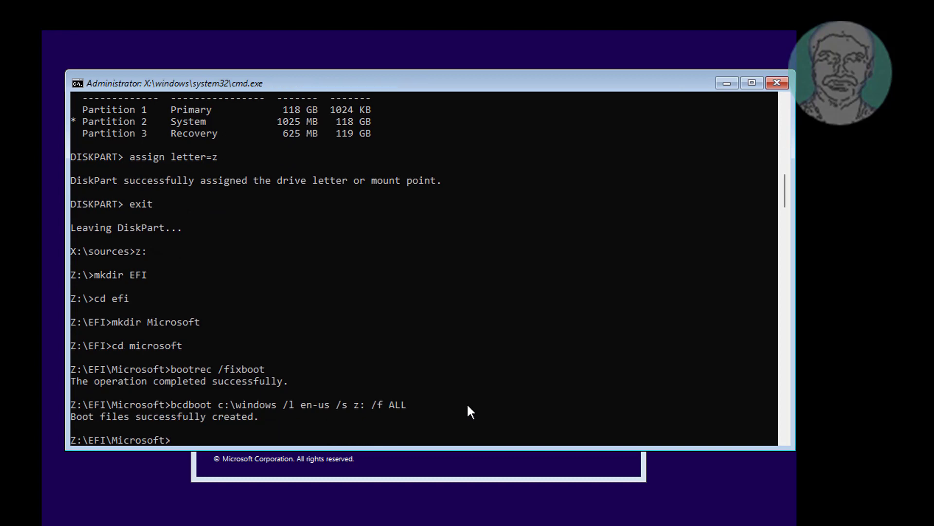
text(exit)
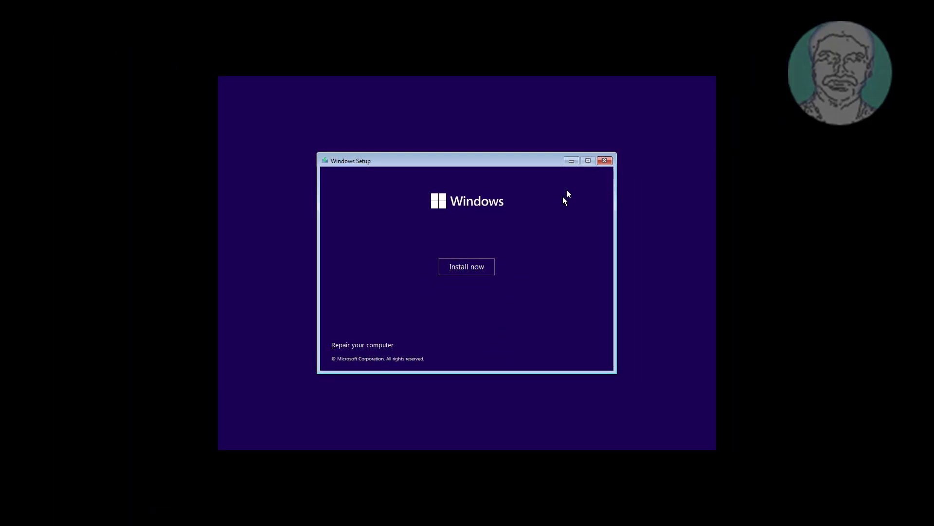
Step: Close Windows Setup and confirm cancelling installation so the computer restarts
click(604, 161)
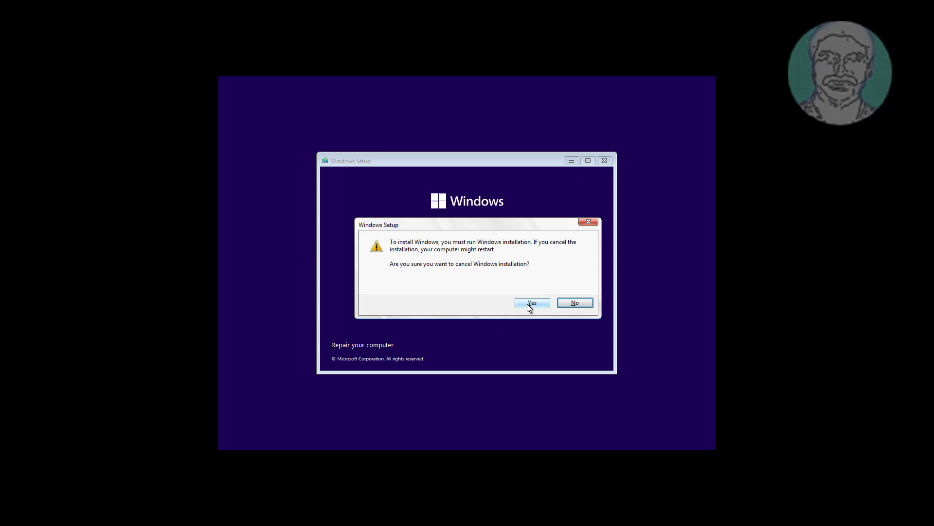
click(530, 302)
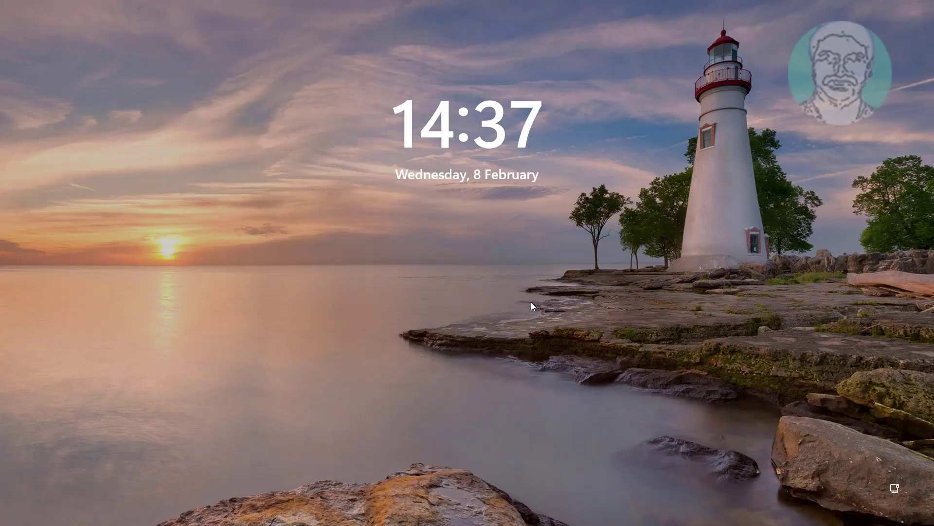
Step: Dismiss the lock screen to reach the Admin password sign-in screen
click(530, 304)
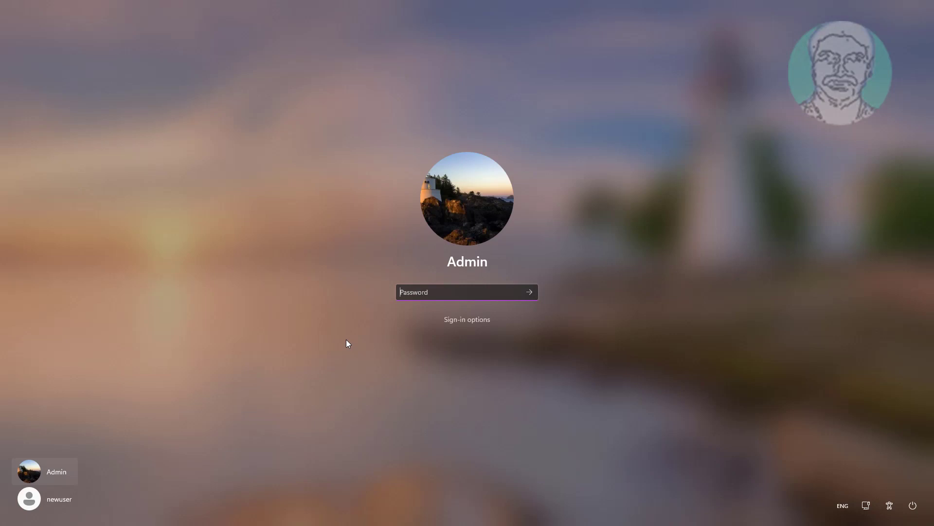
mouse_move(423, 293)
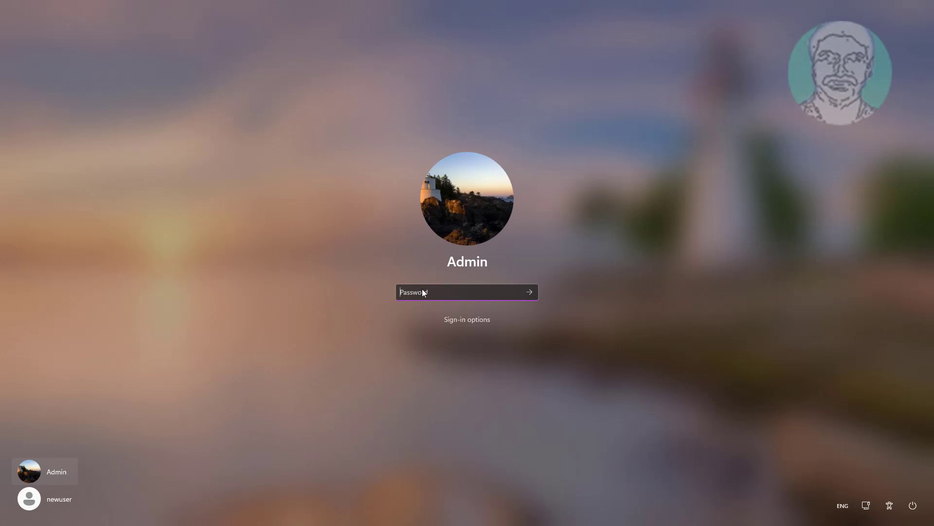